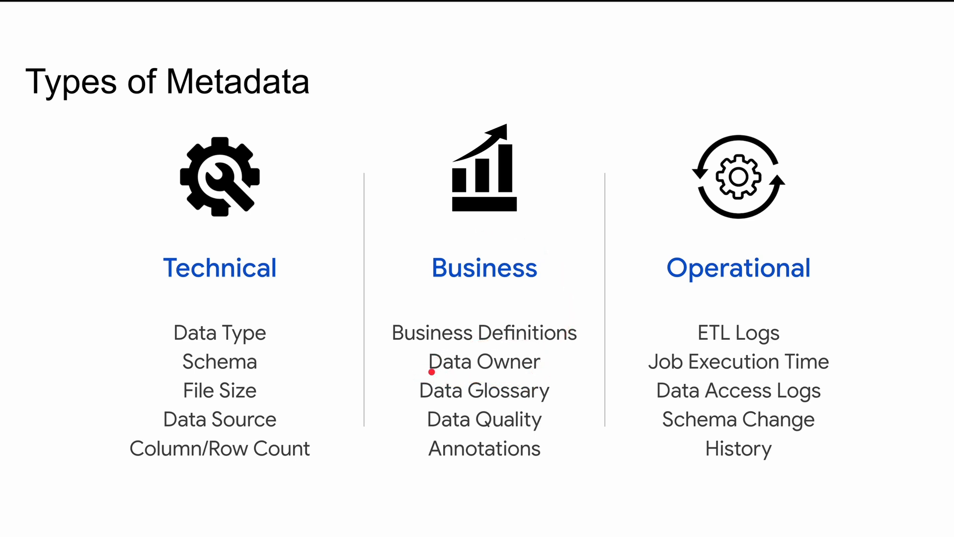
mouse_move(451, 370)
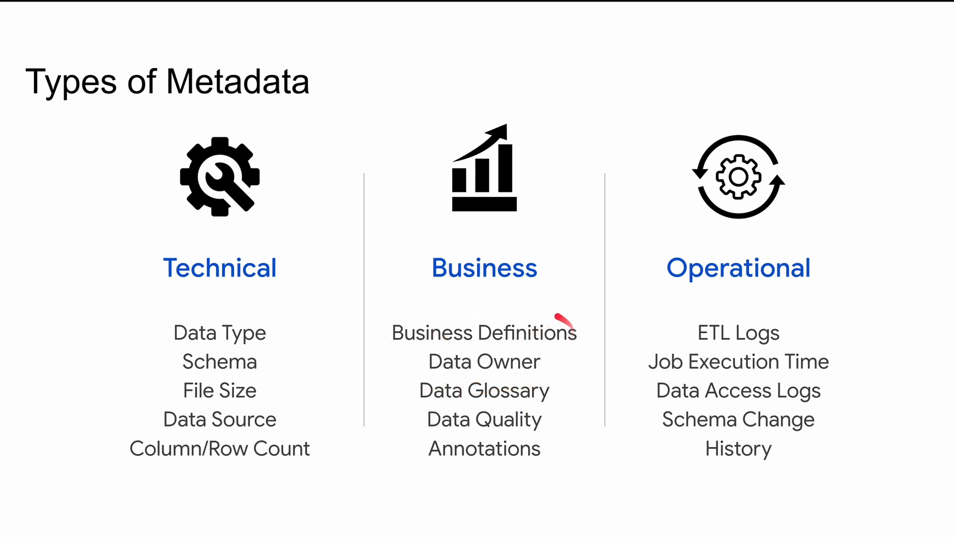
mouse_move(566, 396)
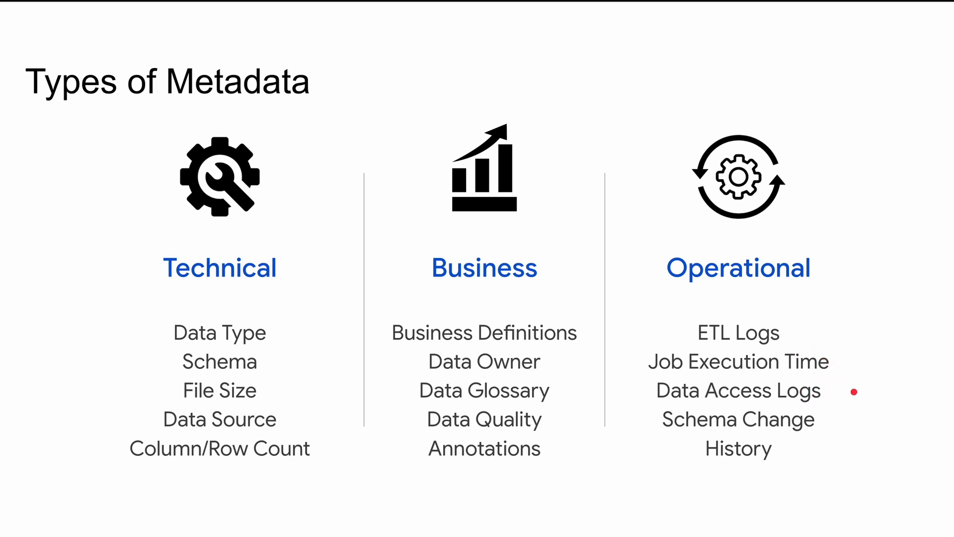
mouse_move(806, 347)
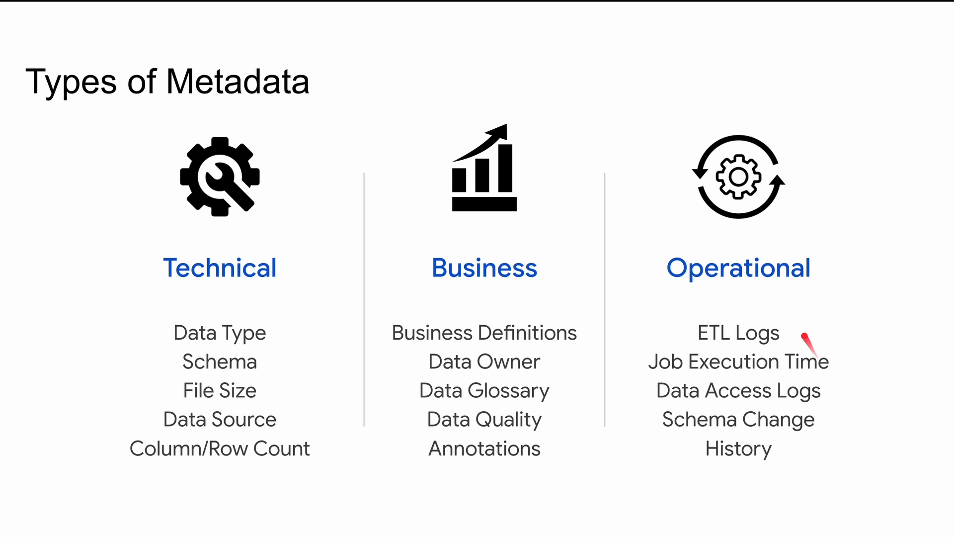
mouse_move(826, 396)
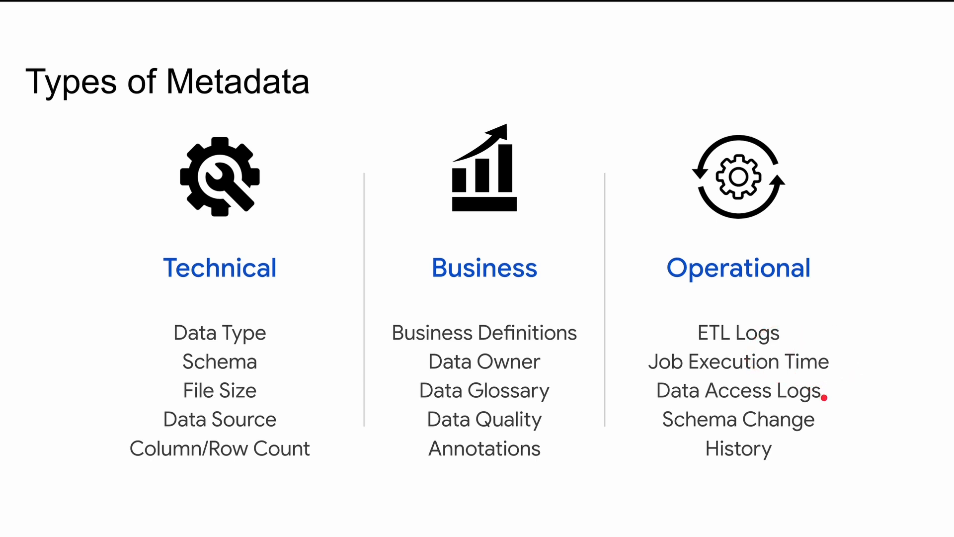